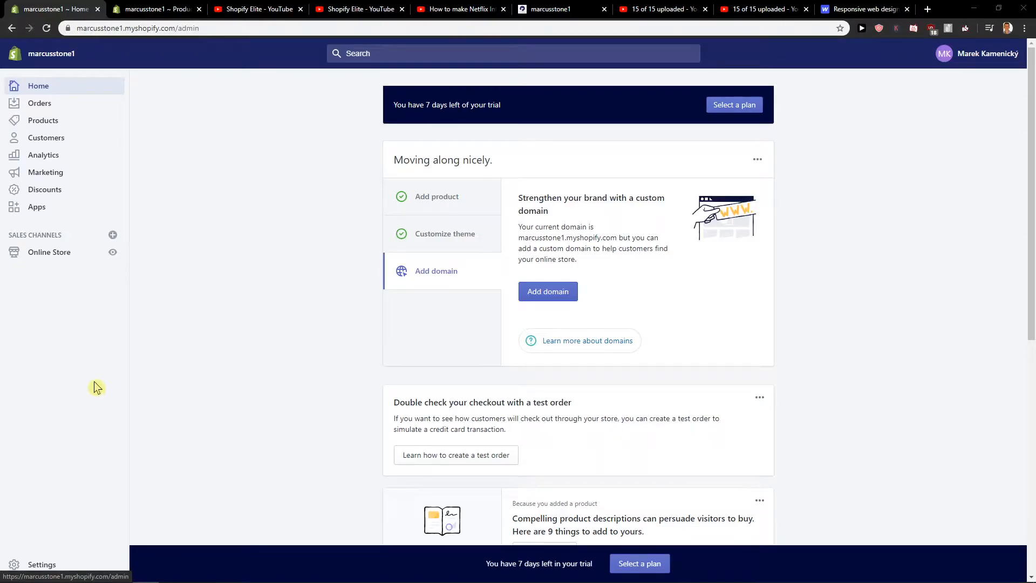
pyautogui.moveTo(84, 435)
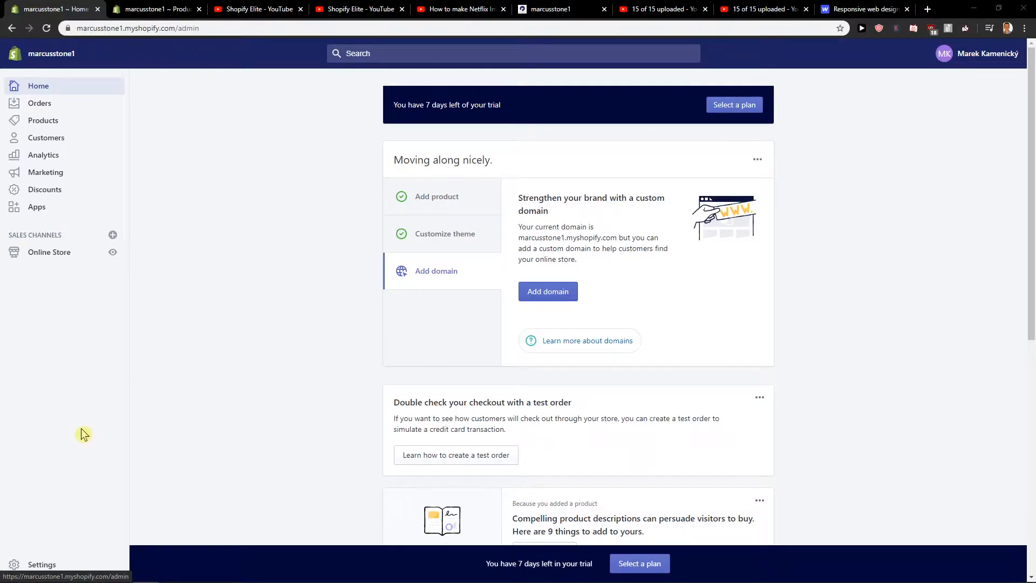
pyautogui.moveTo(62, 438)
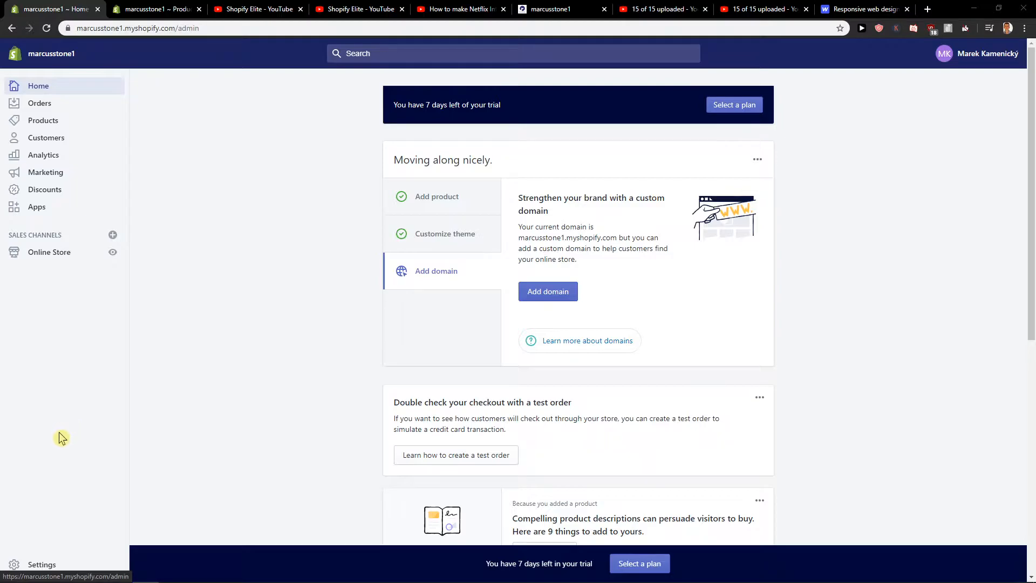
# Open the Shoes Almani 2020 Edition product from the product list and focus its Tags field
pyautogui.click(43, 120)
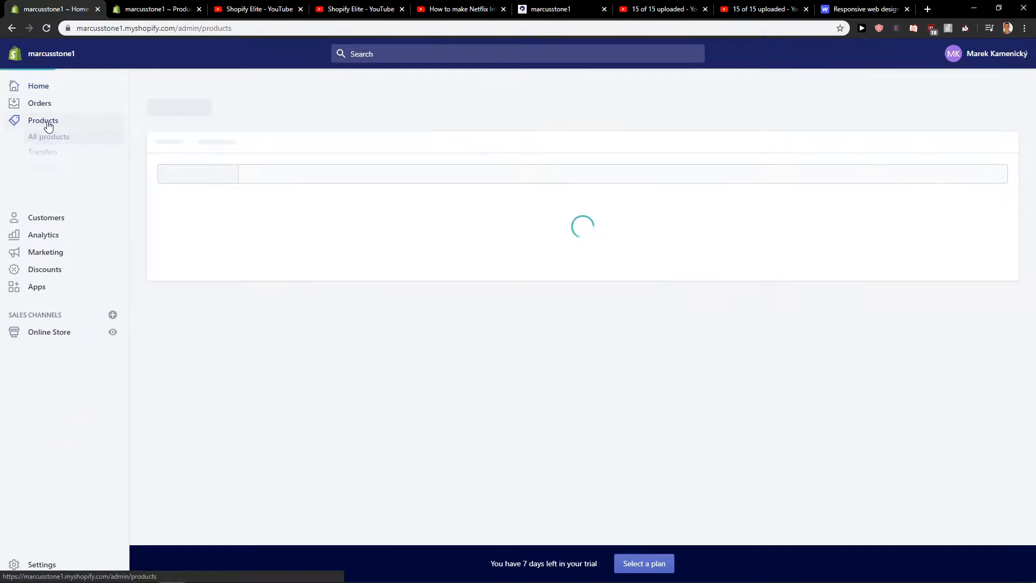
pyautogui.click(42, 120)
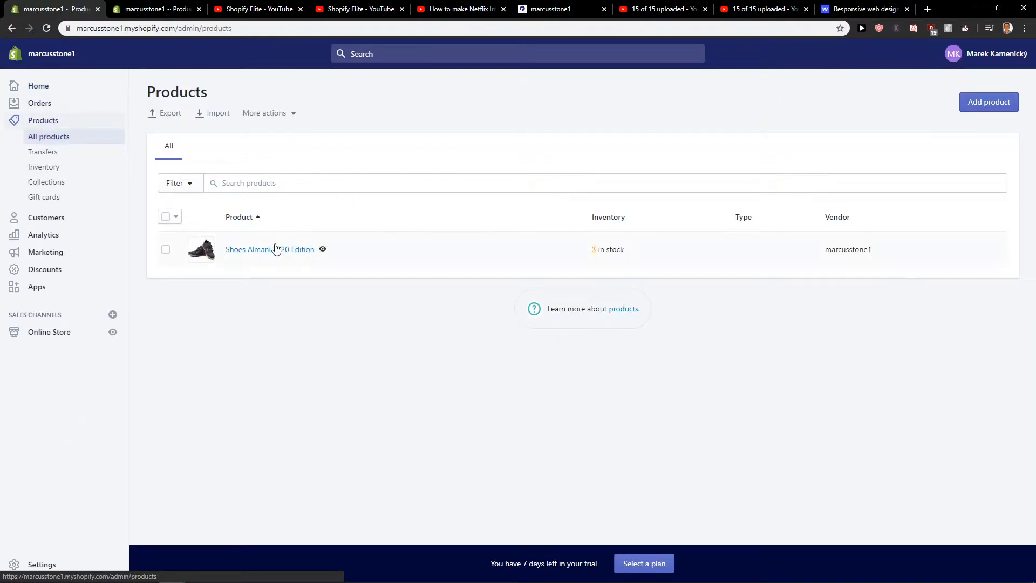
pyautogui.click(269, 249)
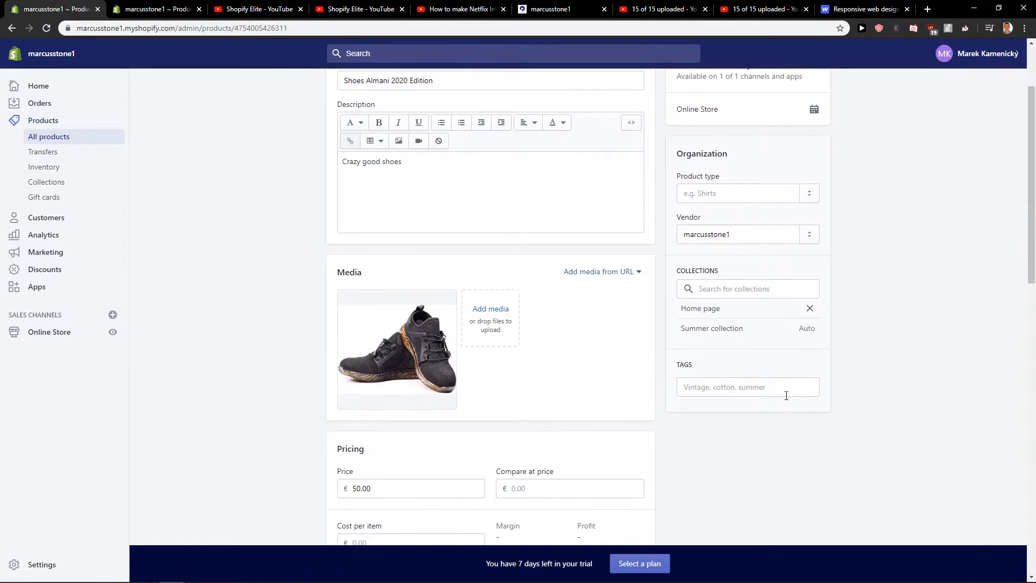
pyautogui.click(747, 386)
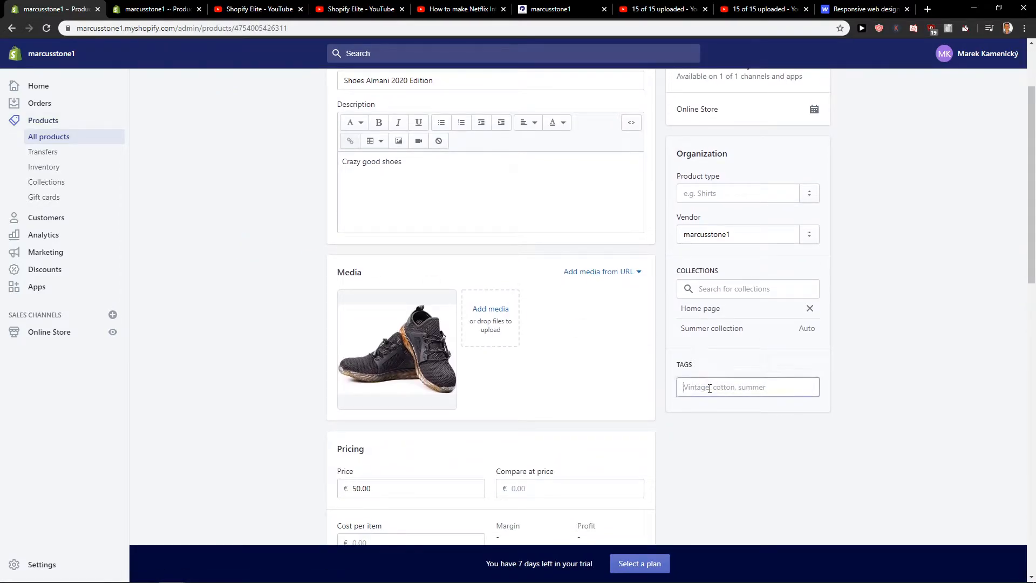
# Add the tags shoes, 2020, edition and nike to the product
pyautogui.click(747, 386)
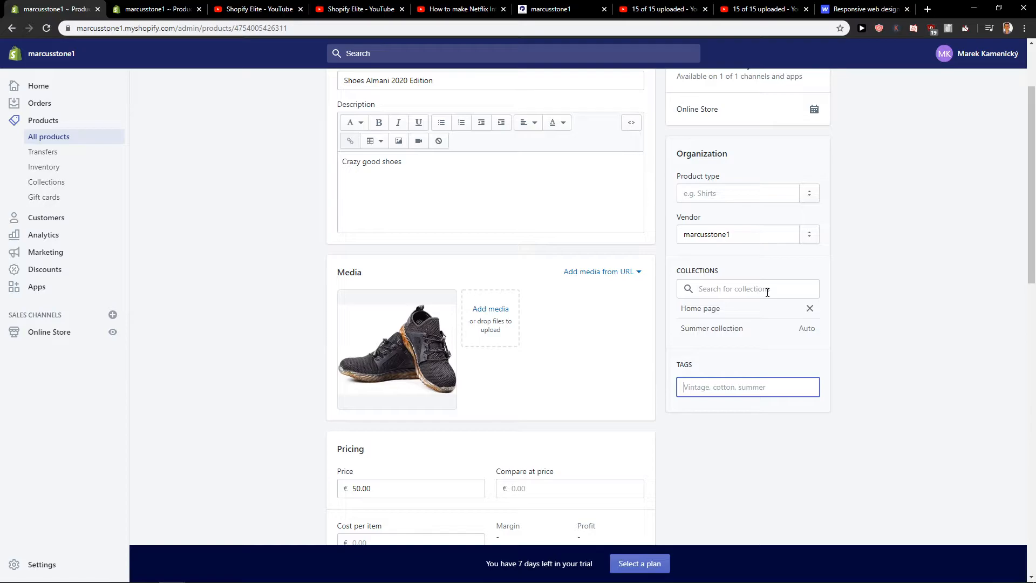
pyautogui.write('s')
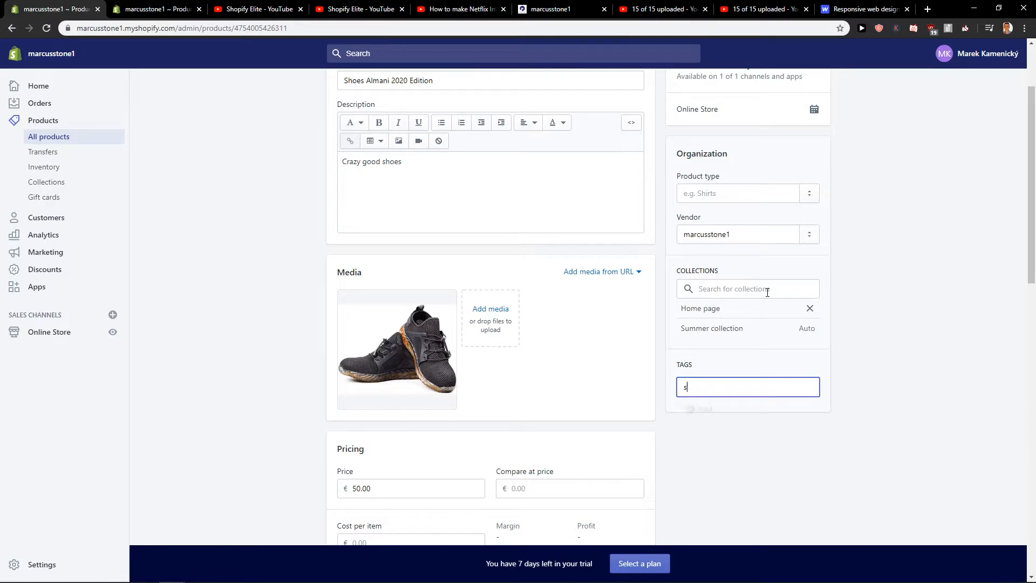
pyautogui.write('2020')
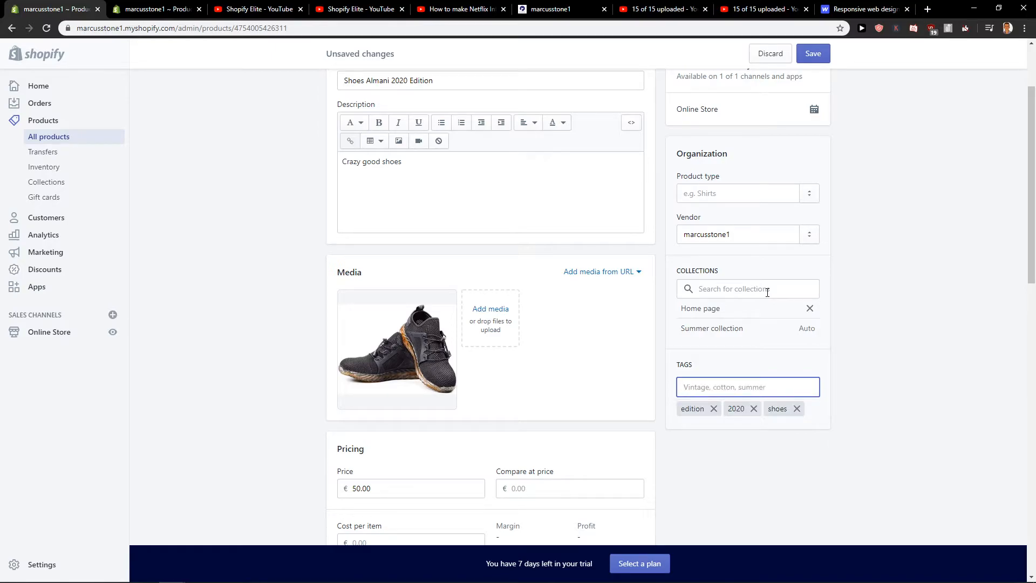
pyautogui.click(747, 387)
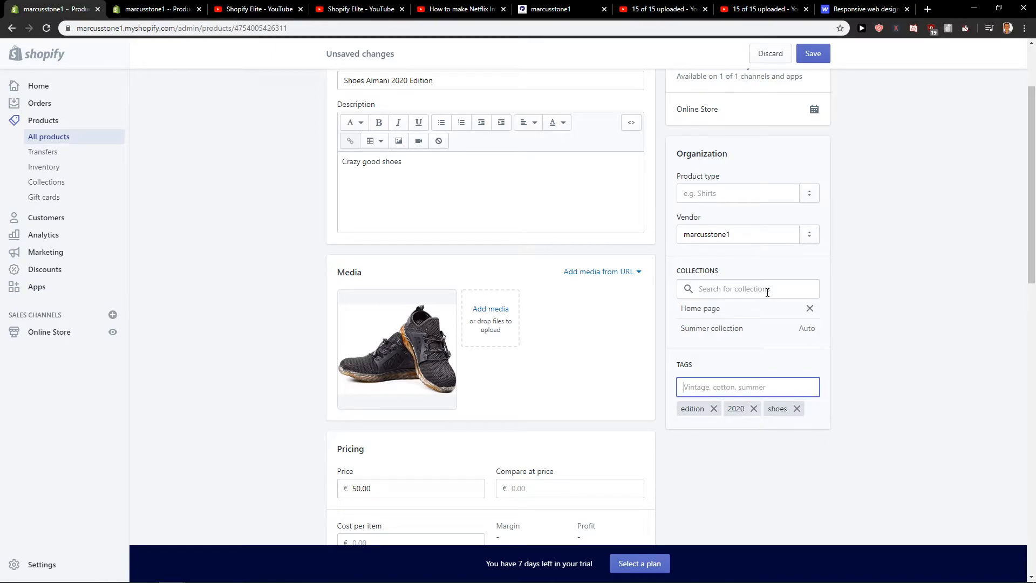
pyautogui.write('nike')
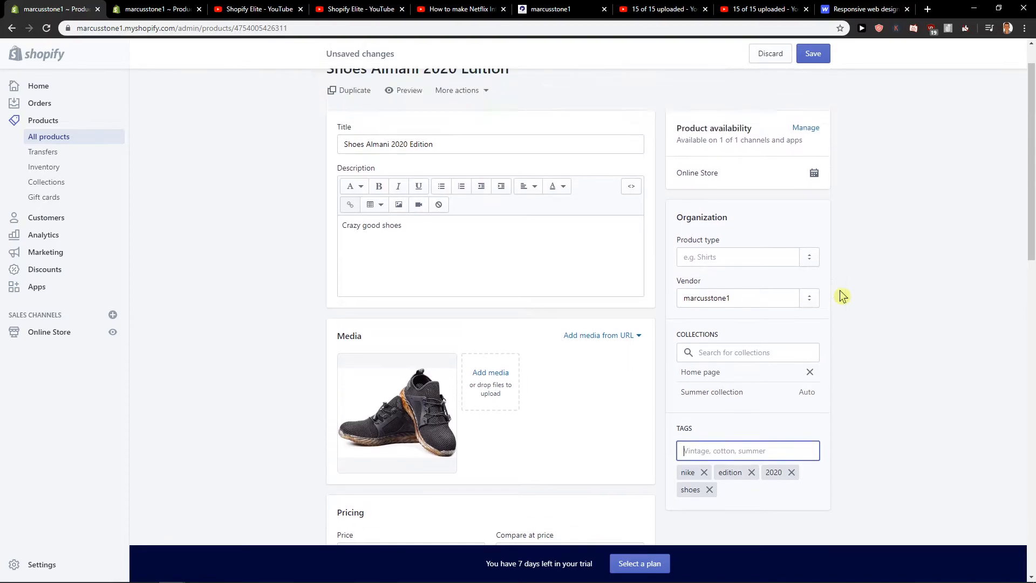
# Save the Shoes Almani 2020 Edition product with its new tags
pyautogui.click(811, 53)
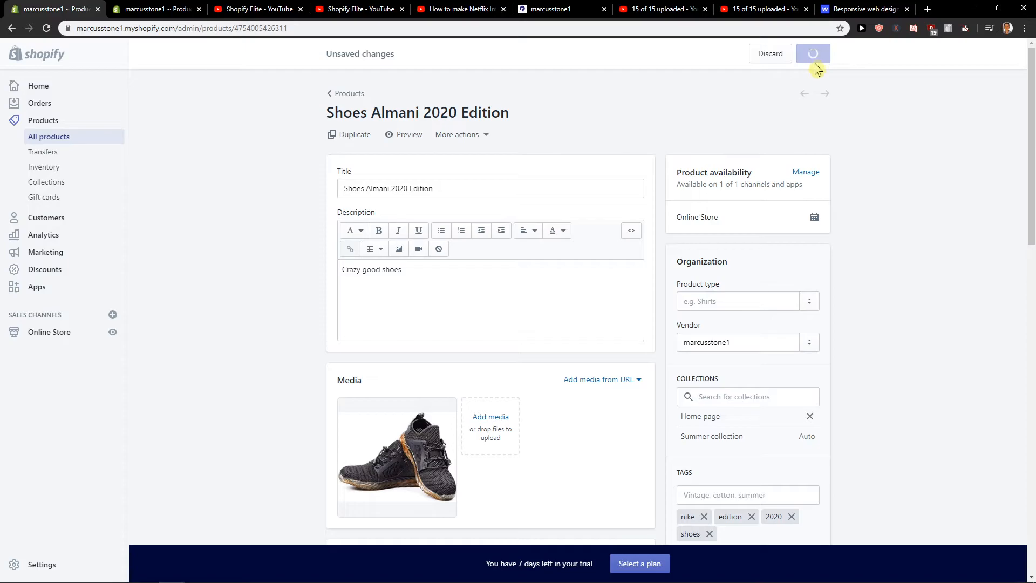
pyautogui.click(812, 54)
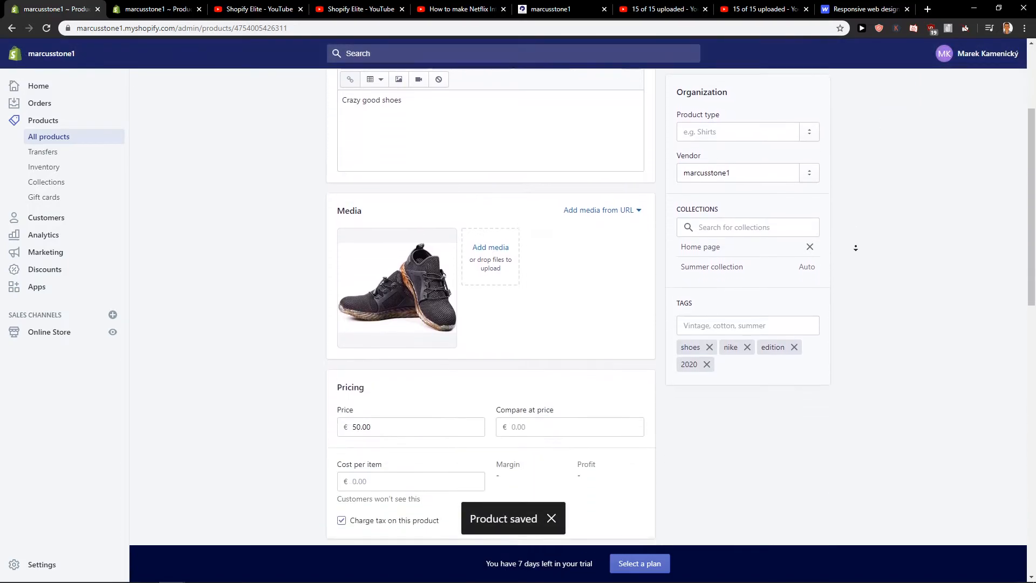
pyautogui.scroll(-3)
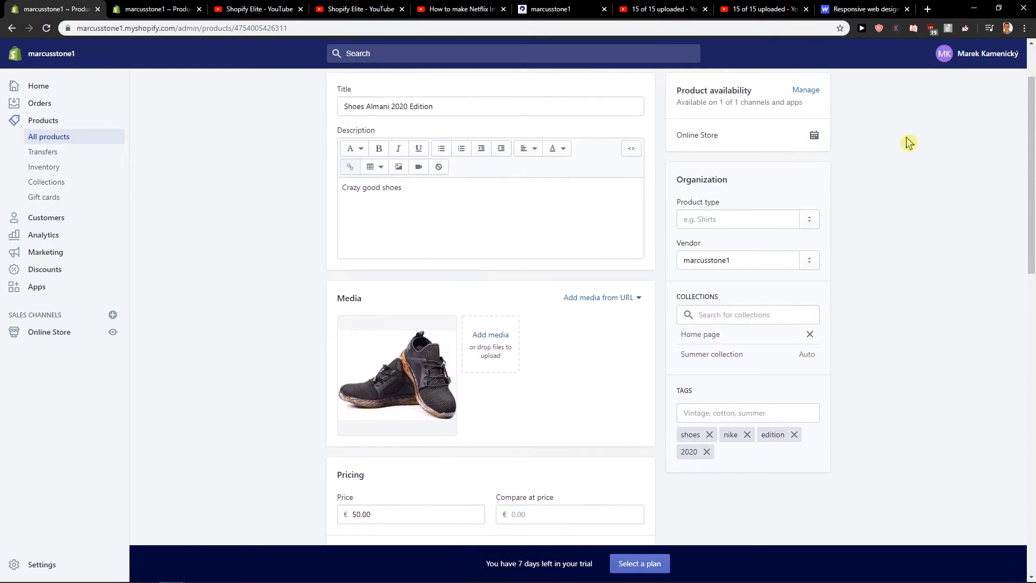
pyautogui.moveTo(212, 336)
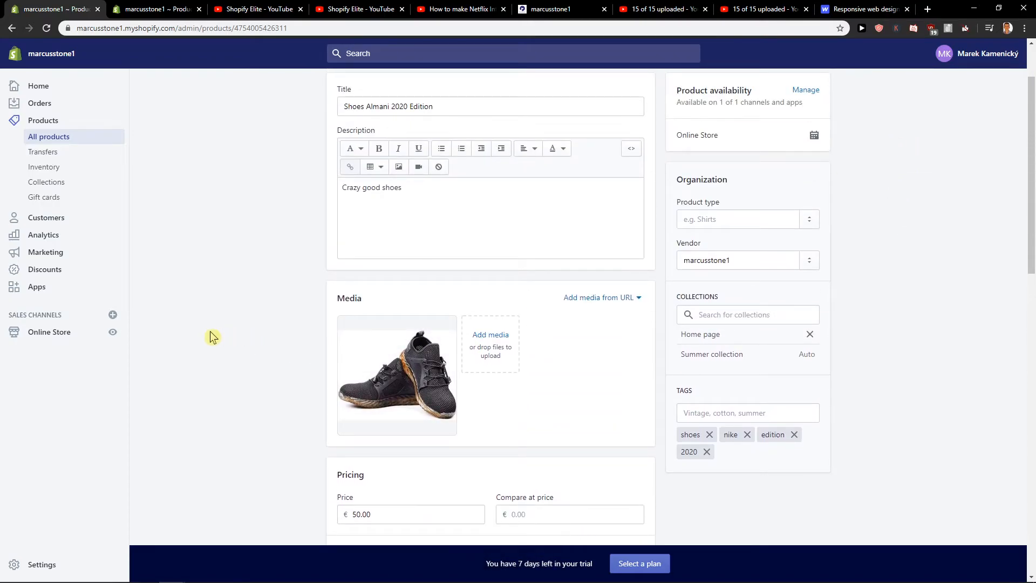
pyautogui.moveTo(204, 337)
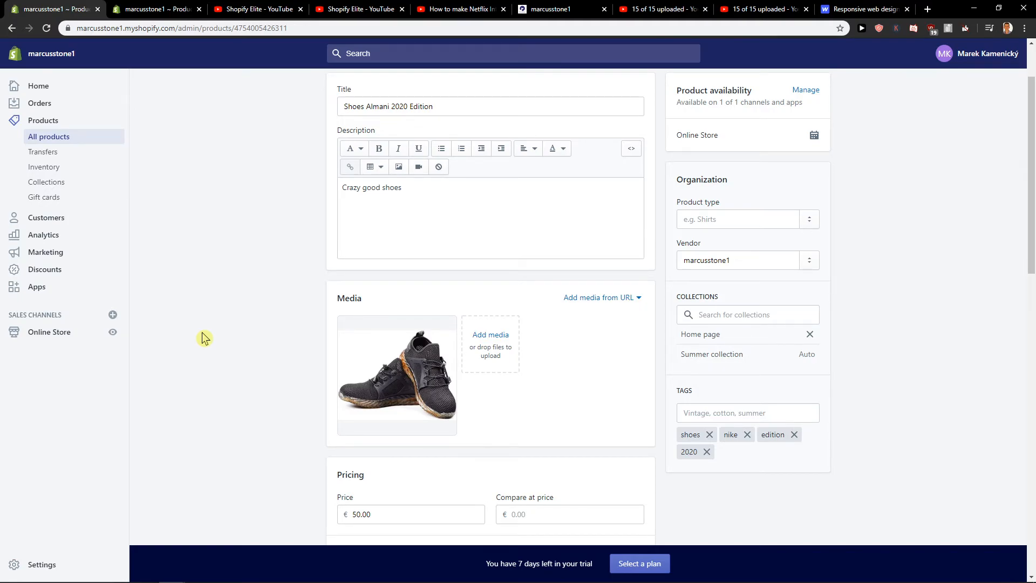
pyautogui.moveTo(205, 336)
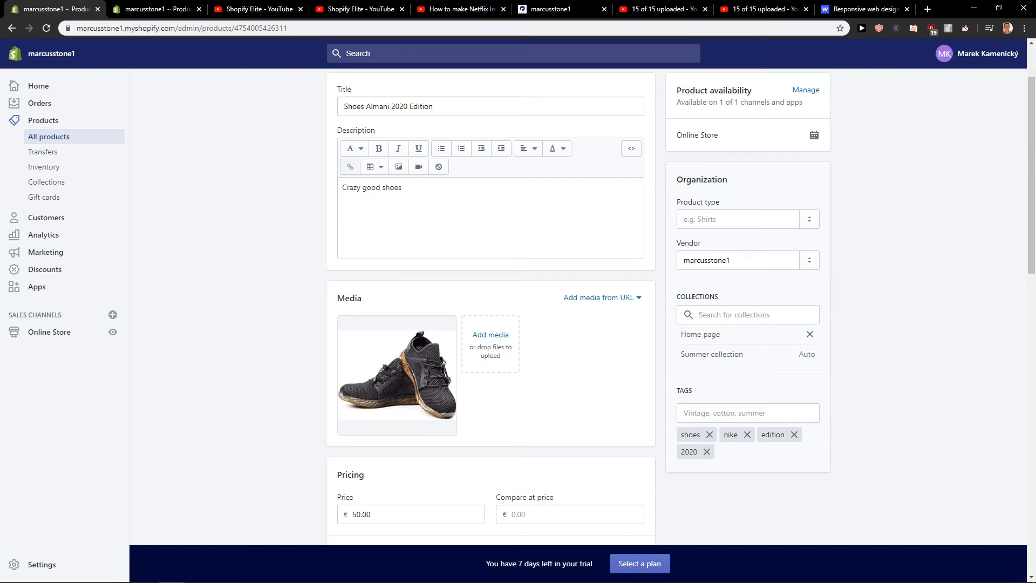